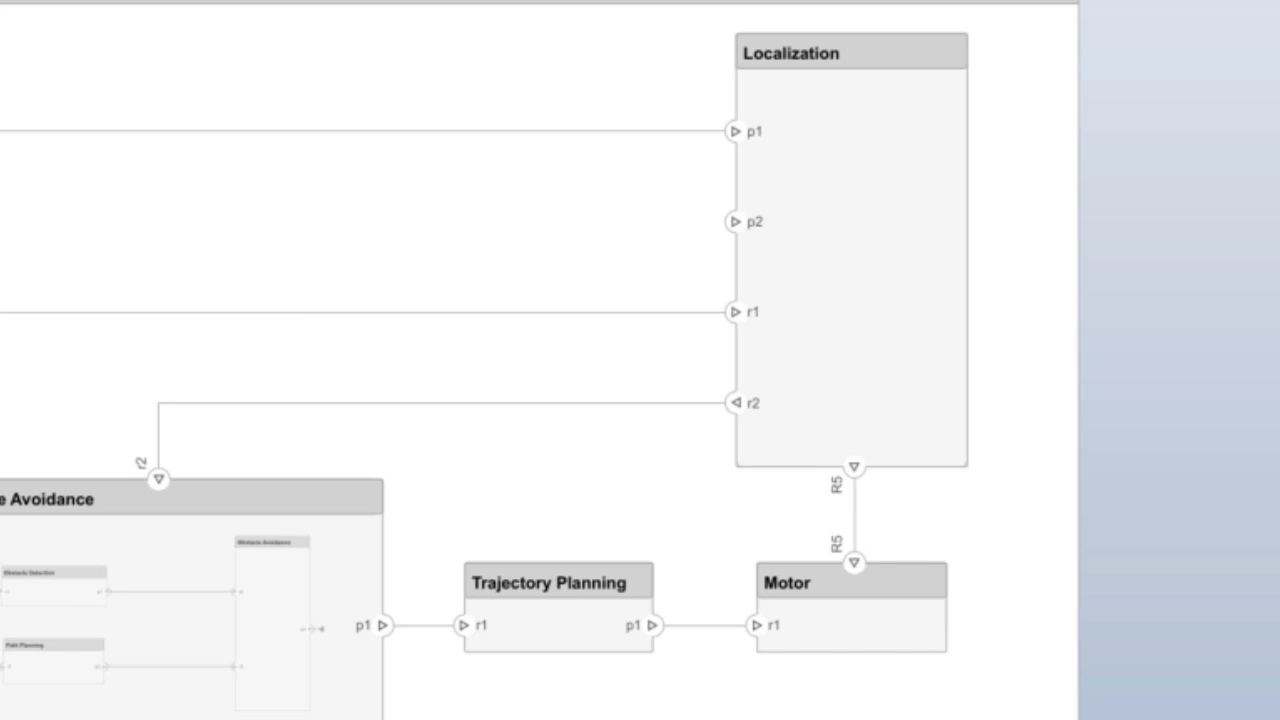
Look inside Obstacle Avoidance to reveal its Obstacle Detection and Path Planning subcomponents
left_click(750, 356)
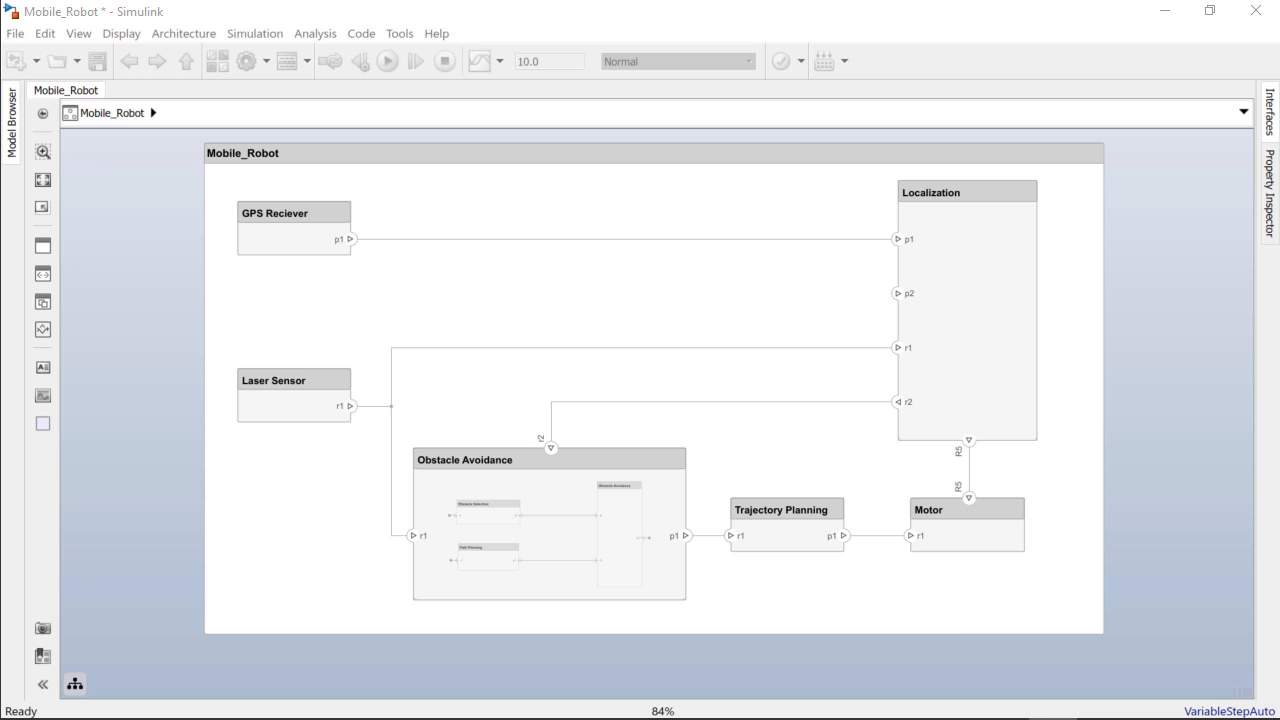
mouse_move(838, 604)
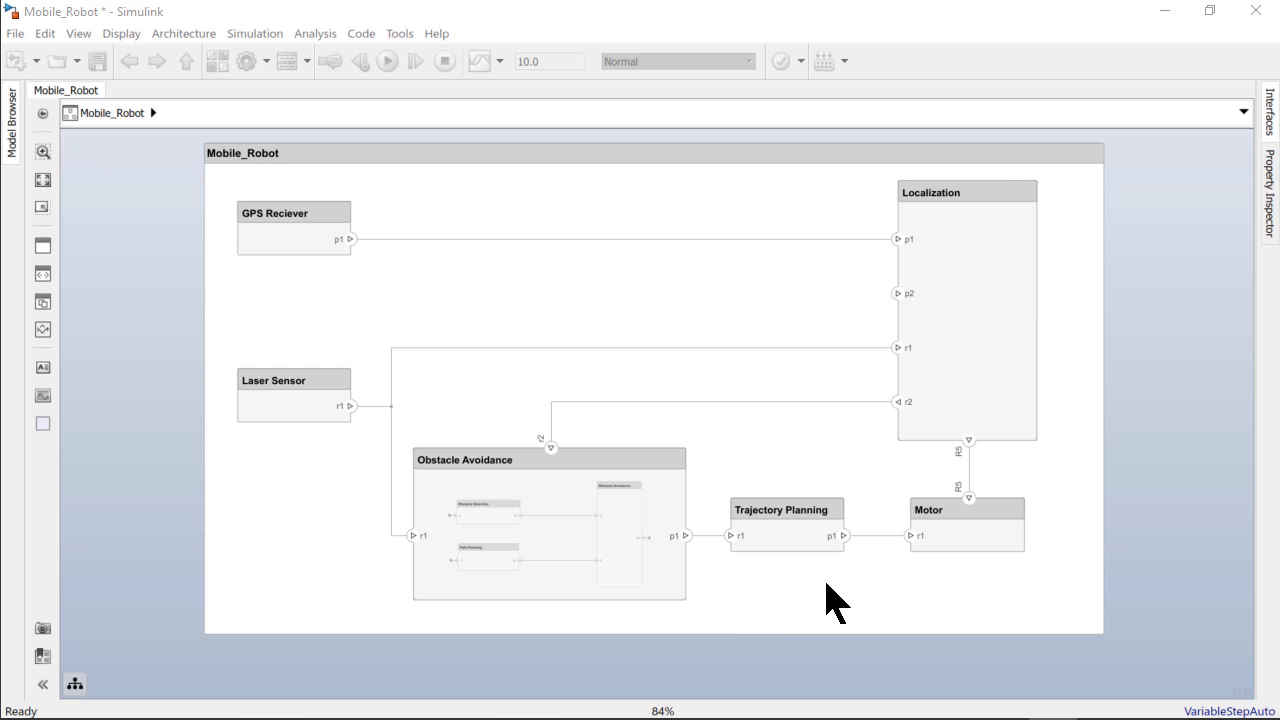
left_click(550, 524)
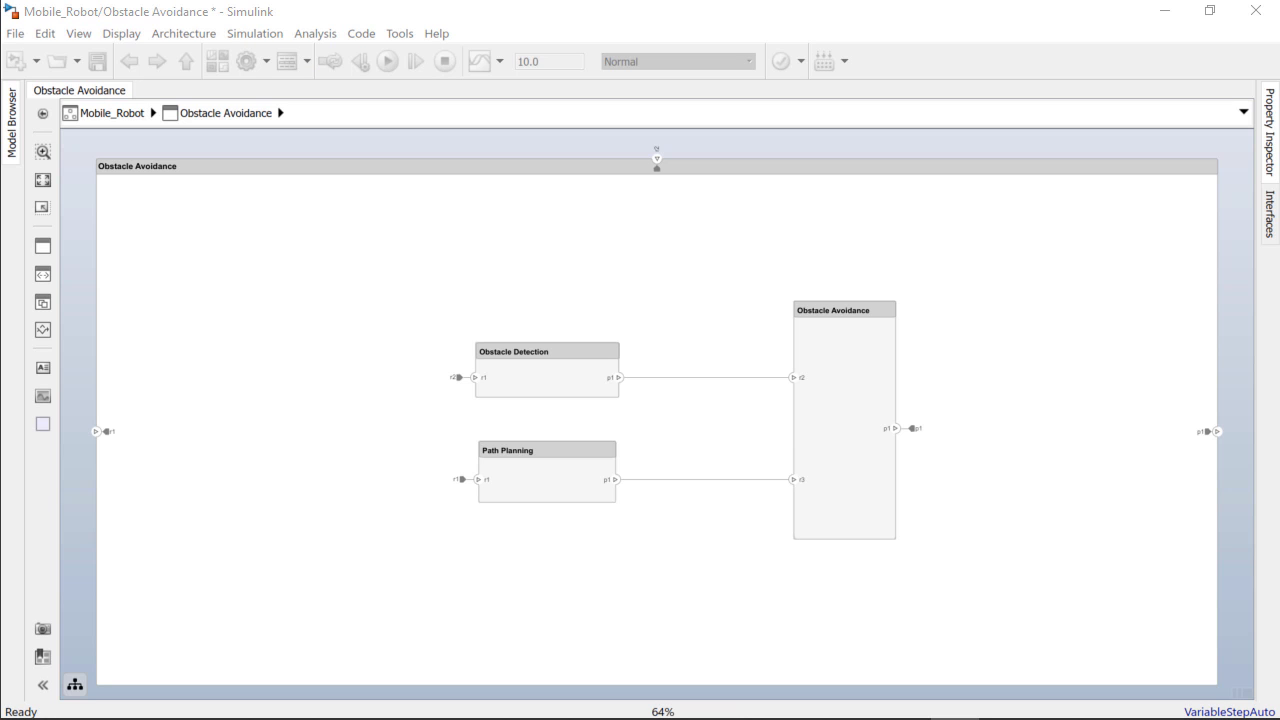
mouse_move(370, 540)
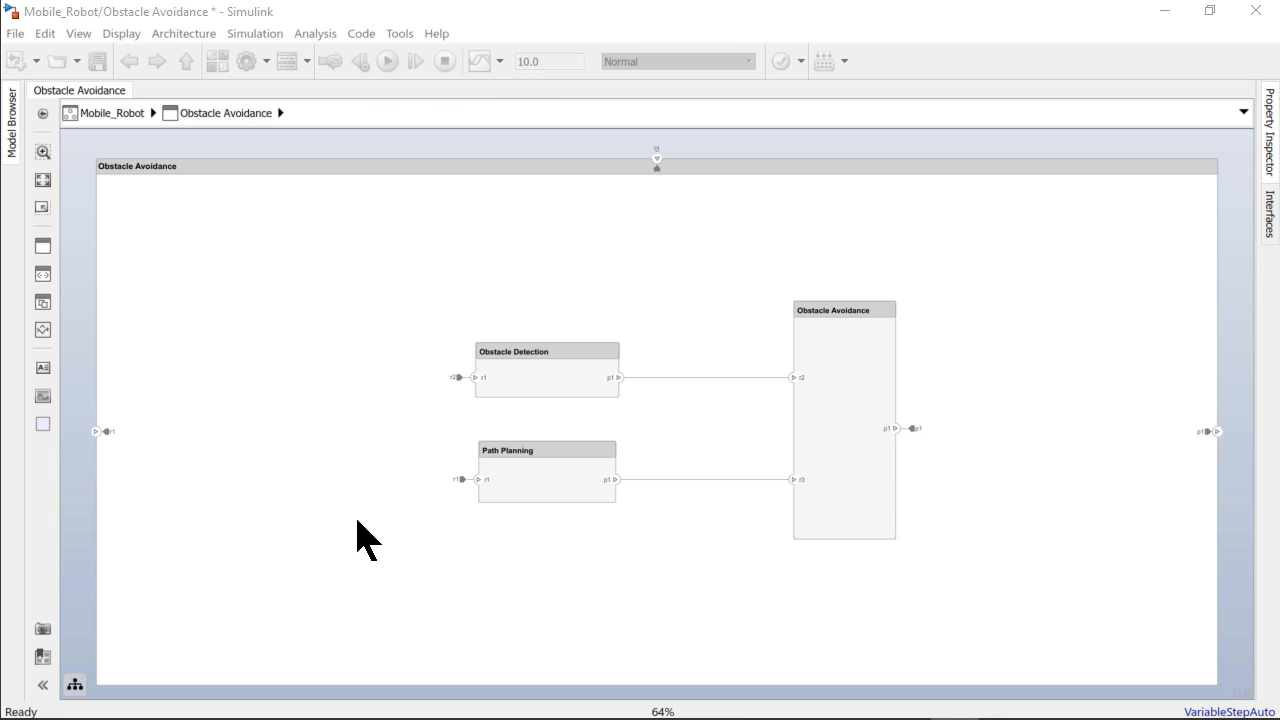
mouse_move(112, 450)
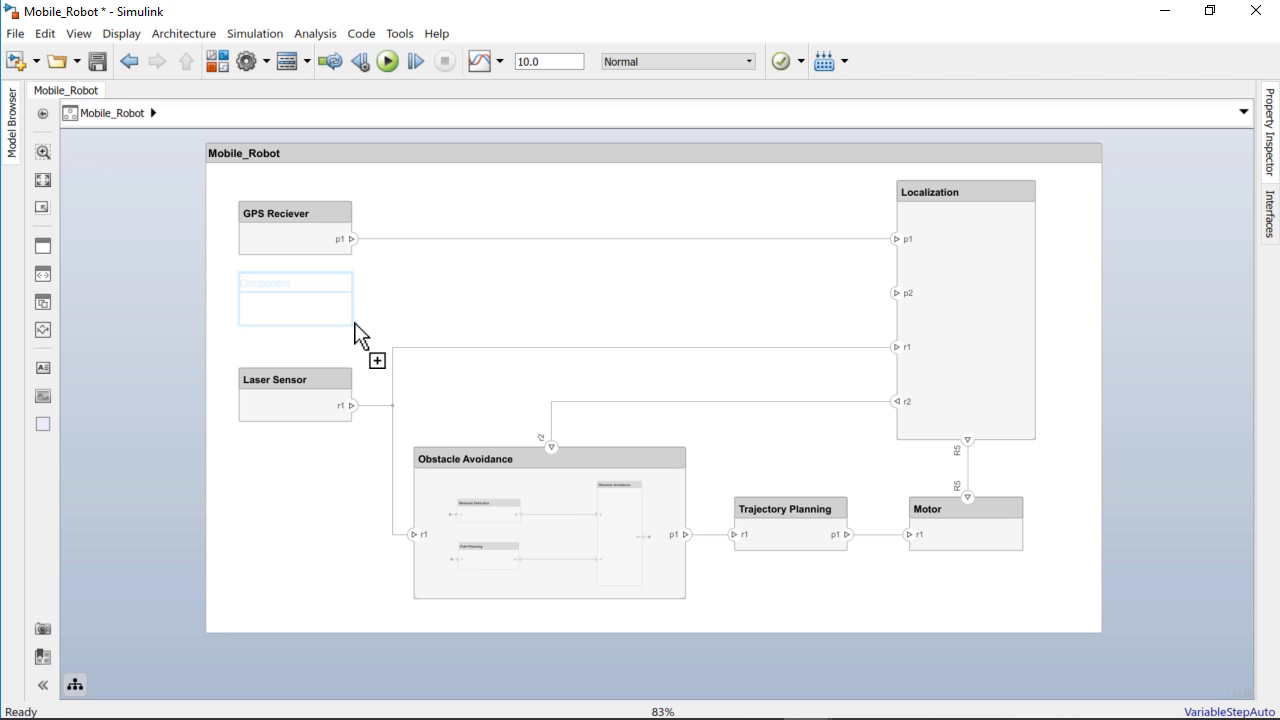
Rename the newly added component to 'Mag Sensor'
double_click(296, 284)
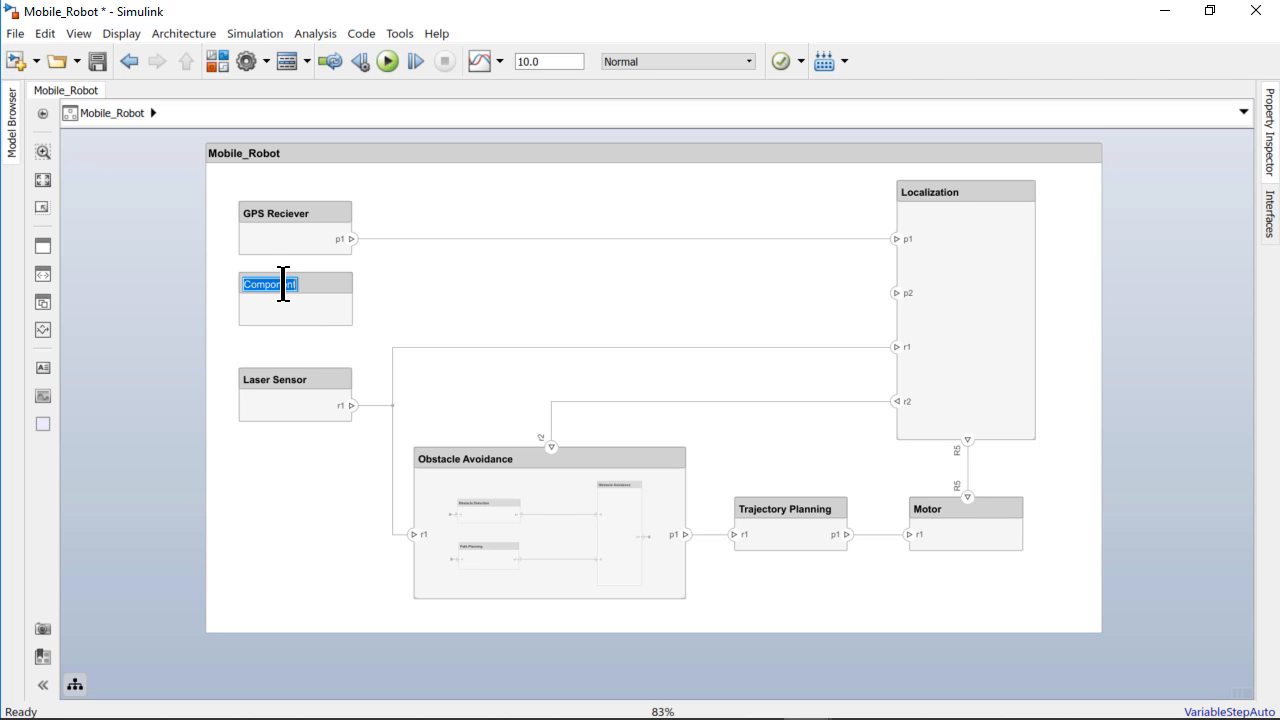
type("Mag S")
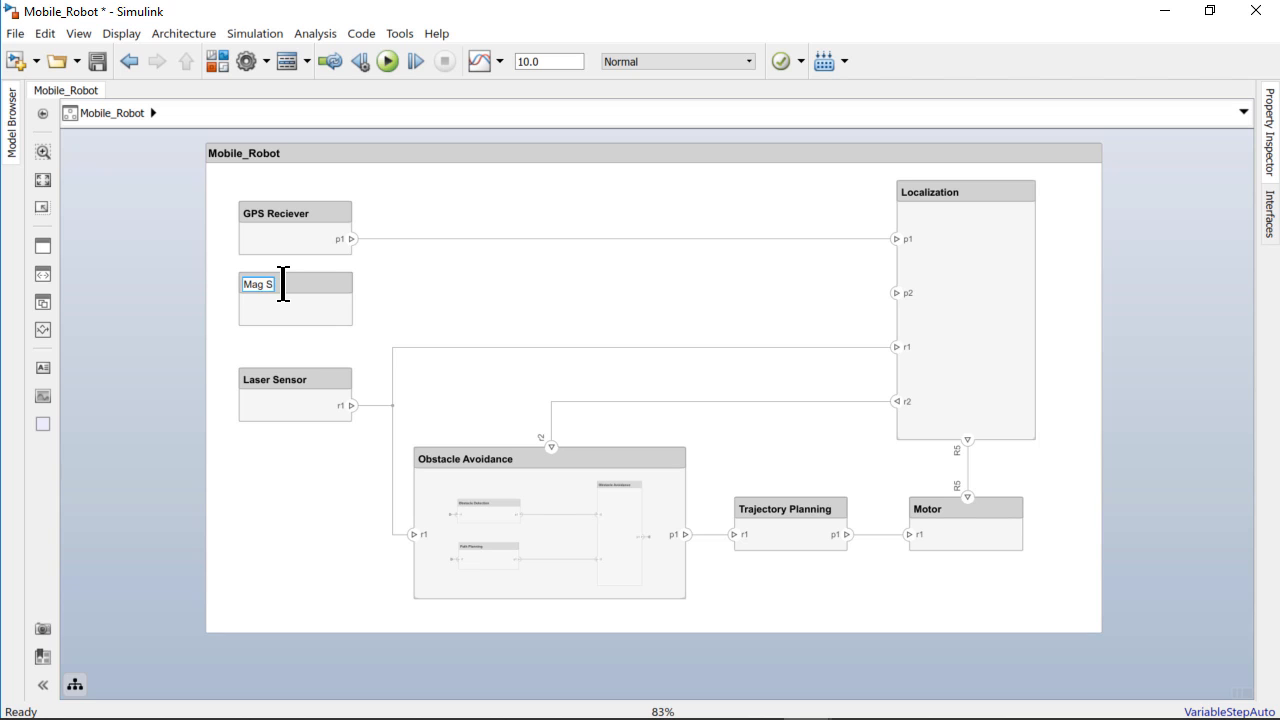
type("ensor")
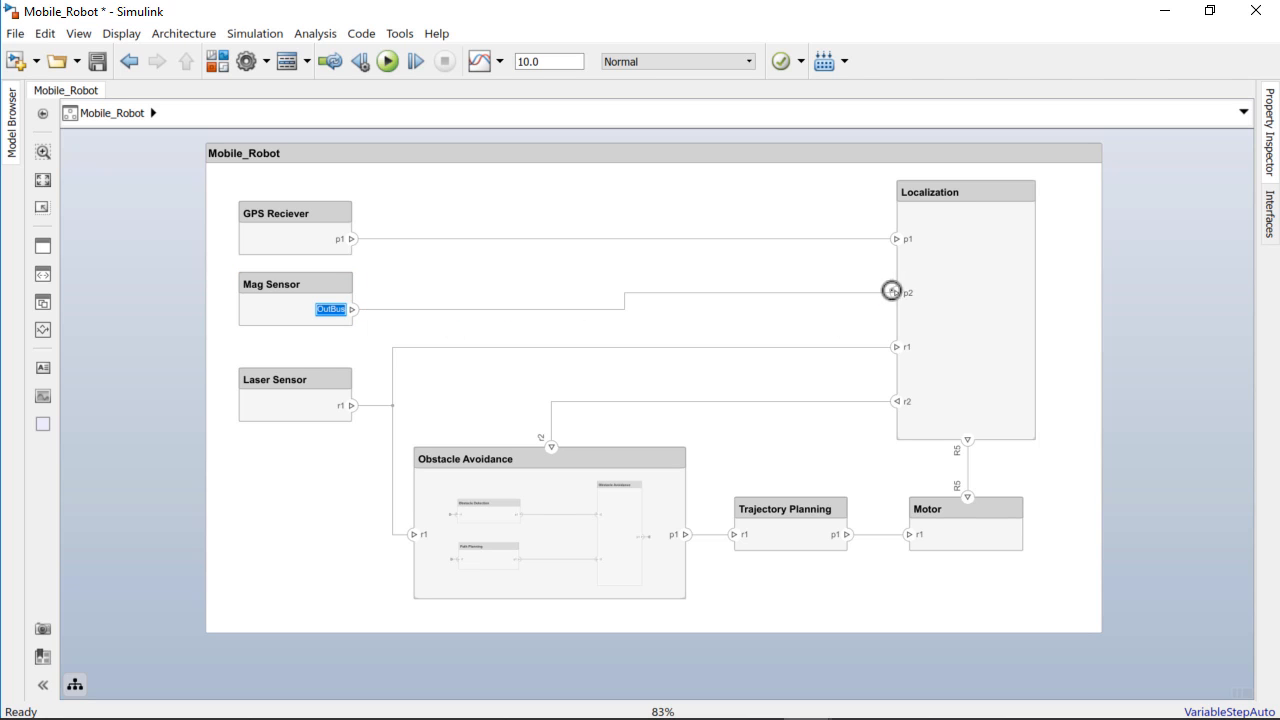
mouse_move(650, 344)
type("p2")
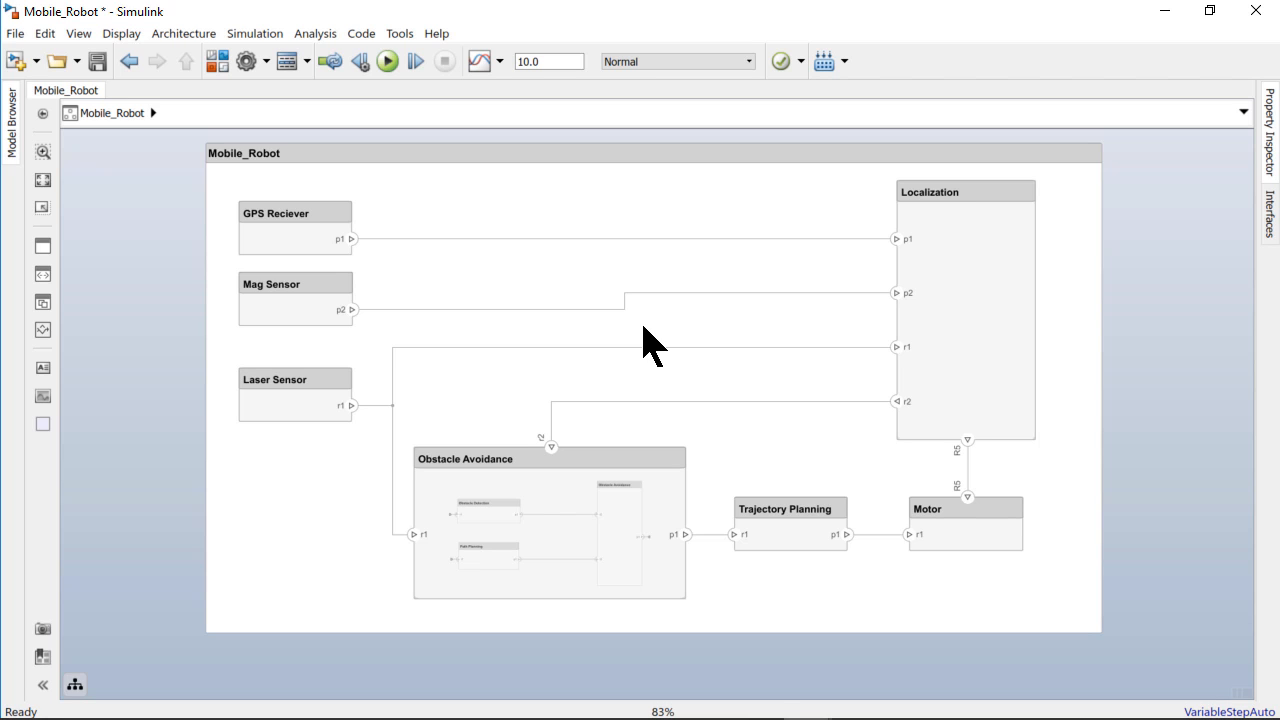
mouse_move(652, 344)
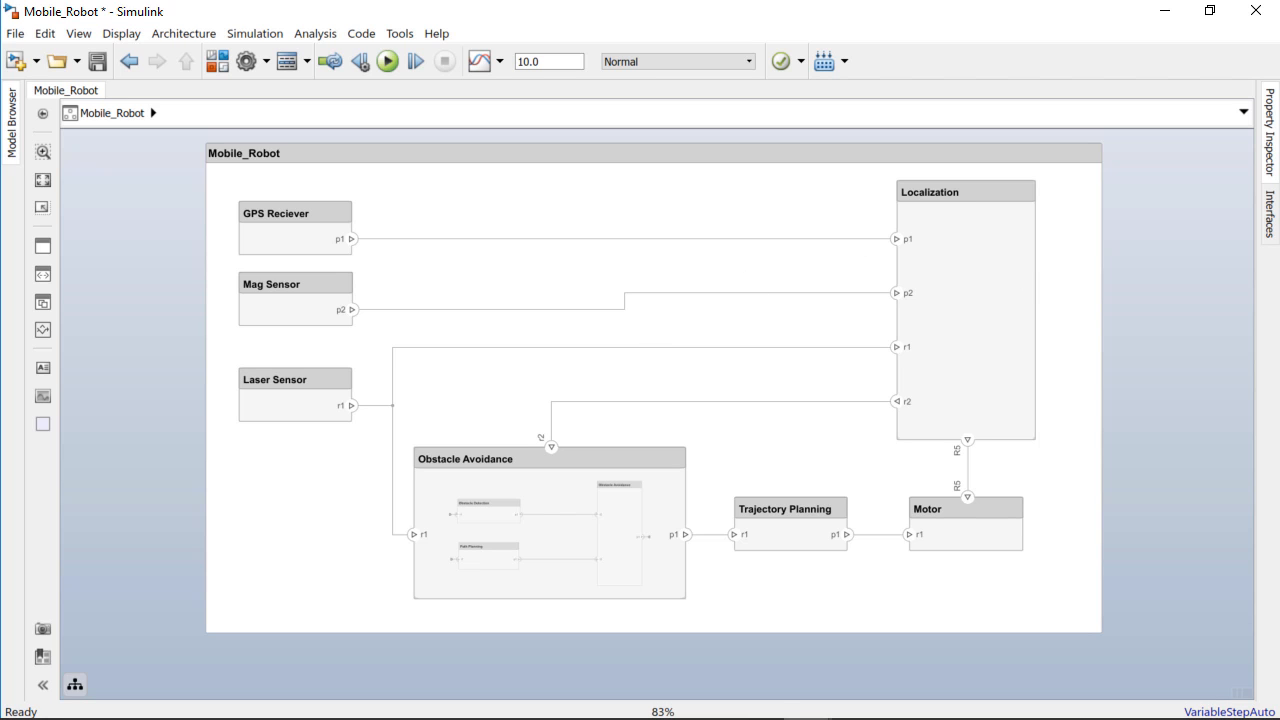